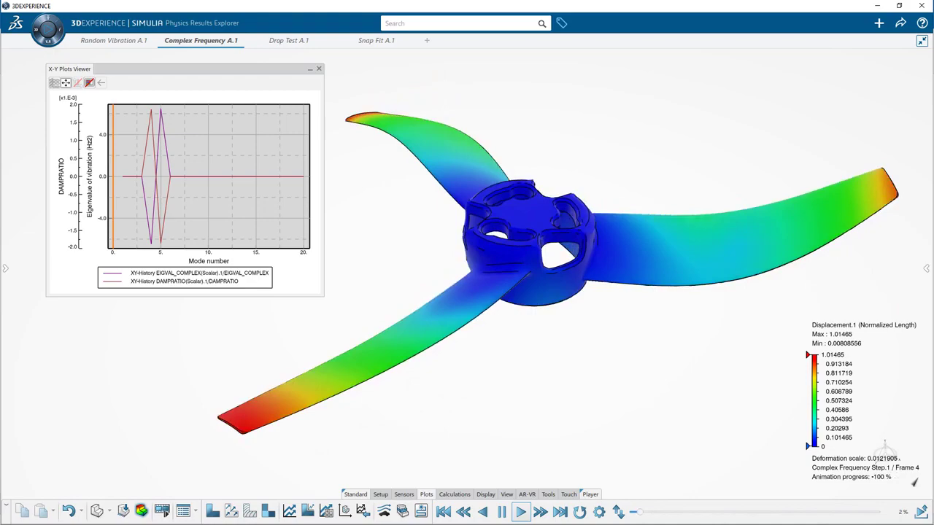
Review the Drop Test von Mises stress results and begin a new physics simulation
click(289, 41)
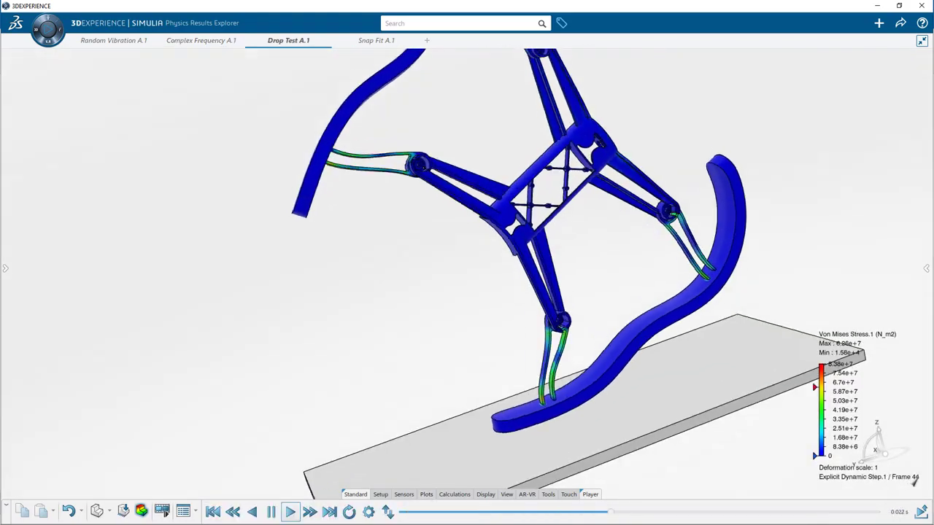
click(290, 511)
text(Random Vibr)
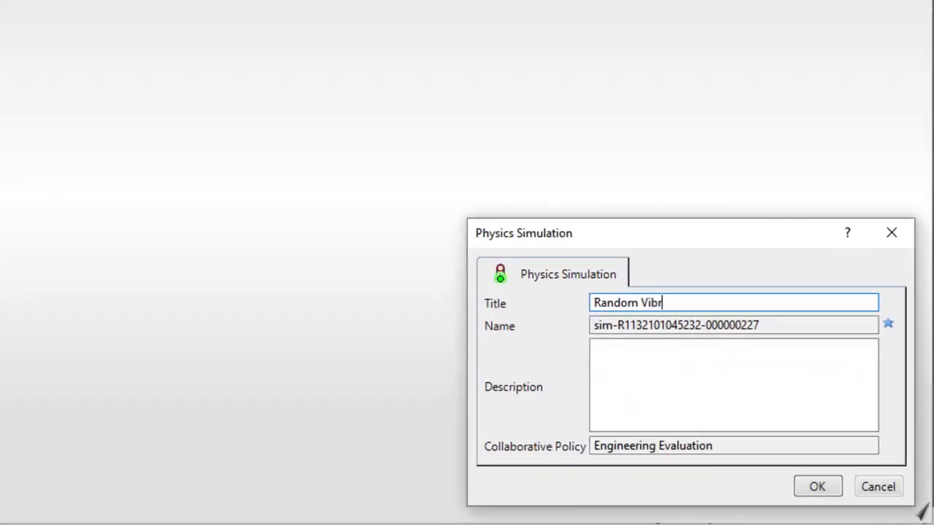
Create a structural physics simulation titled 'Random Vibration' for the drone
text(ation)
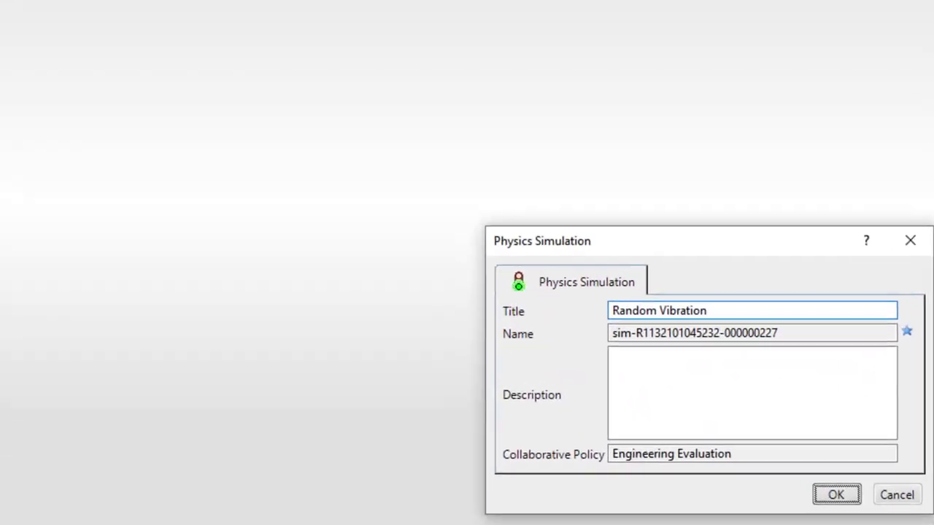
click(835, 494)
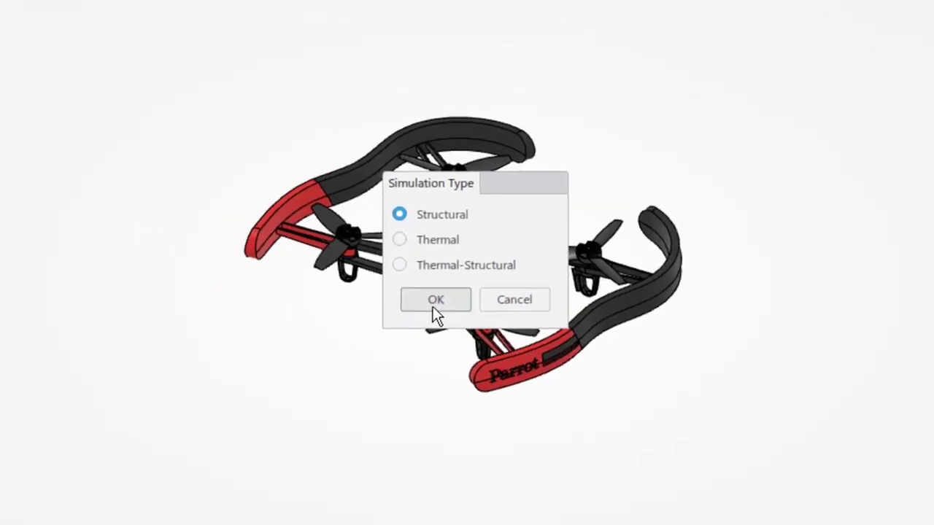
click(435, 300)
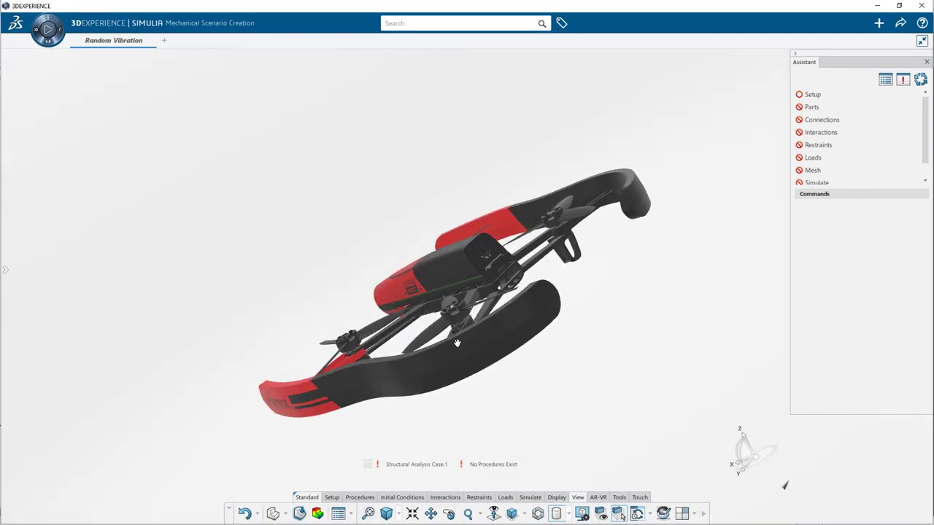
Add Frequency Step.1 extracting 30 modes to the Random Vibration scenario
drag(458, 343, 569, 333)
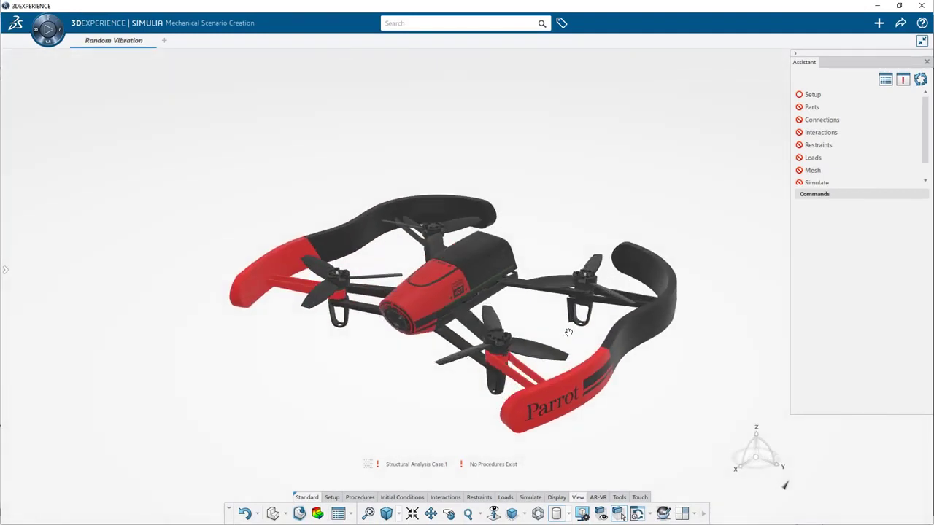
click(812, 94)
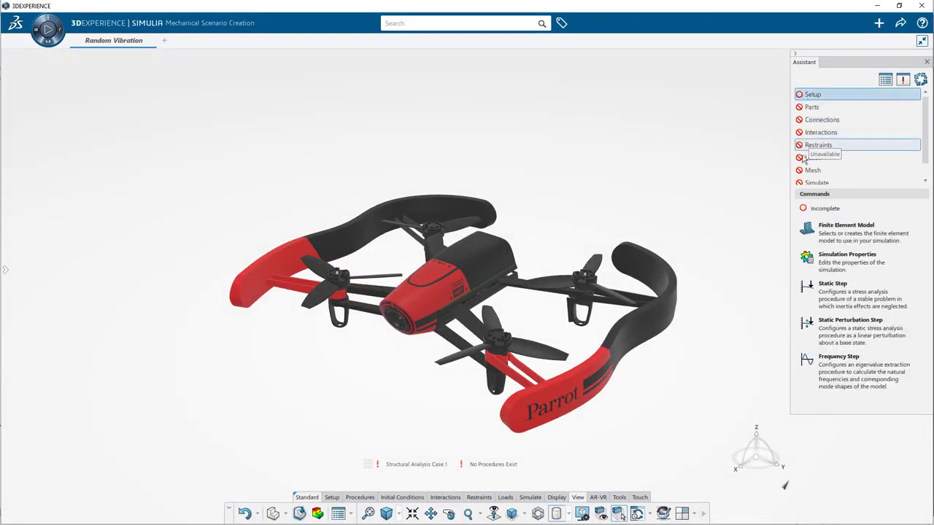
click(805, 229)
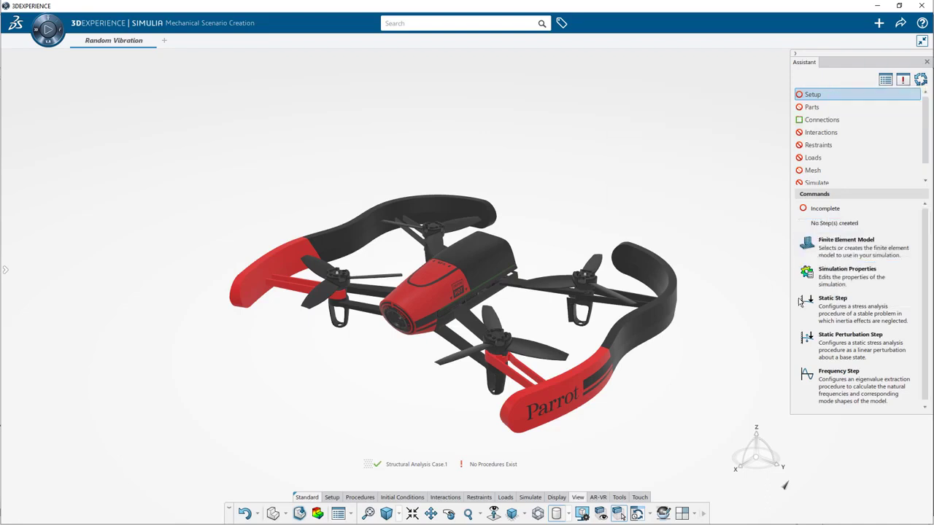
click(839, 370)
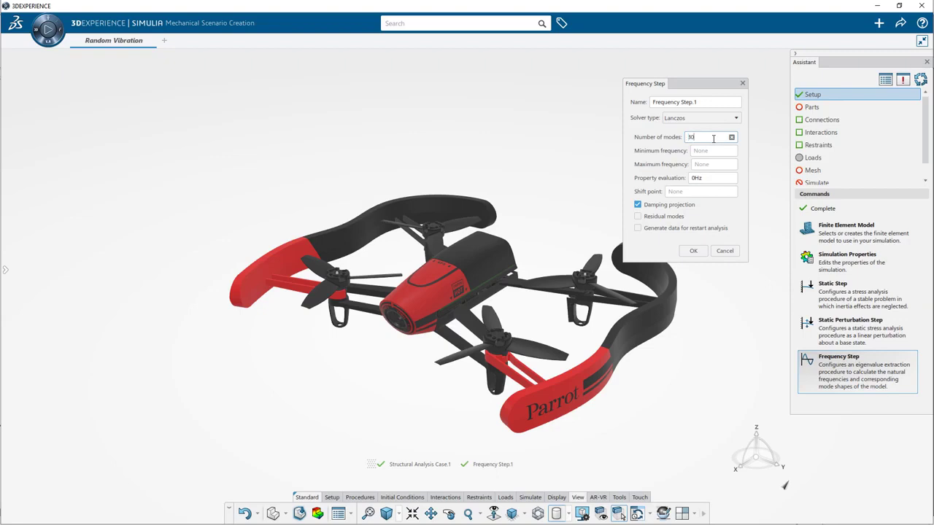
click(692, 251)
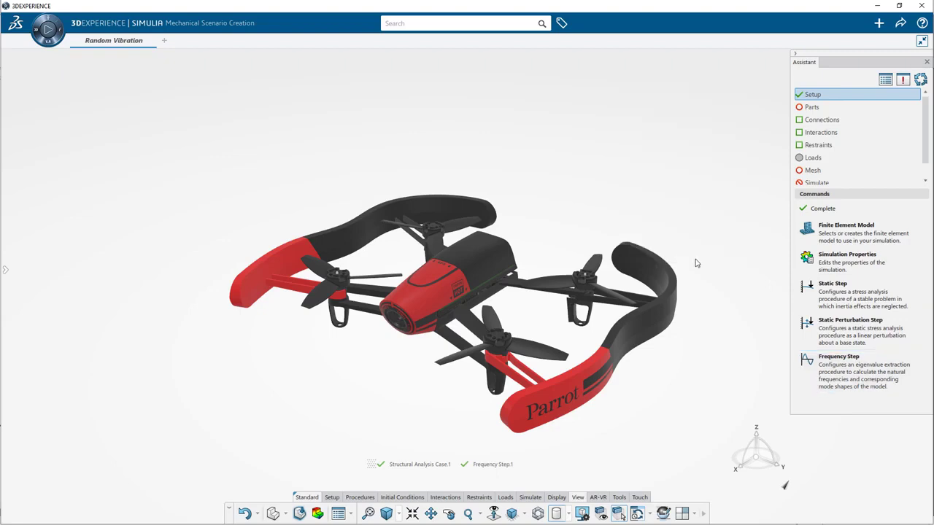
mouse_move(604, 514)
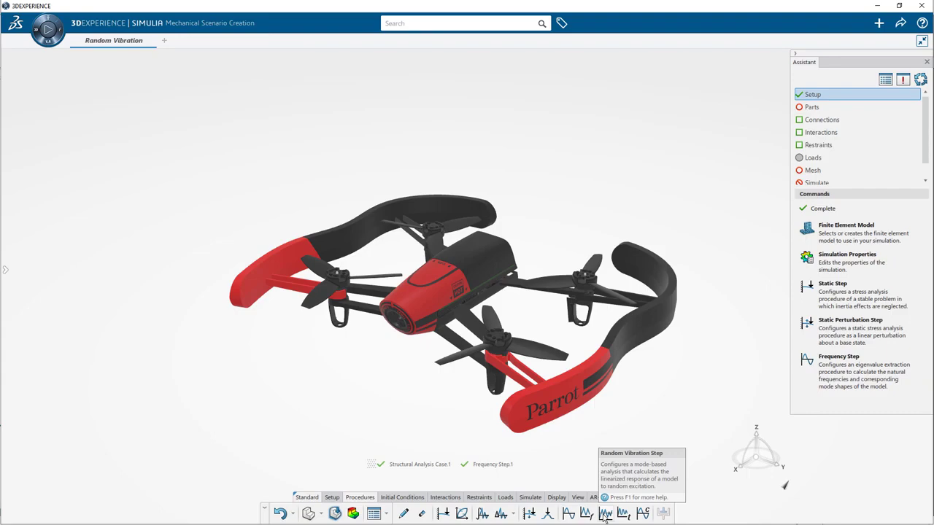
Add Random Vibration Step.1 with a frequency range up to 2000 Hz and mode-range damping
click(604, 514)
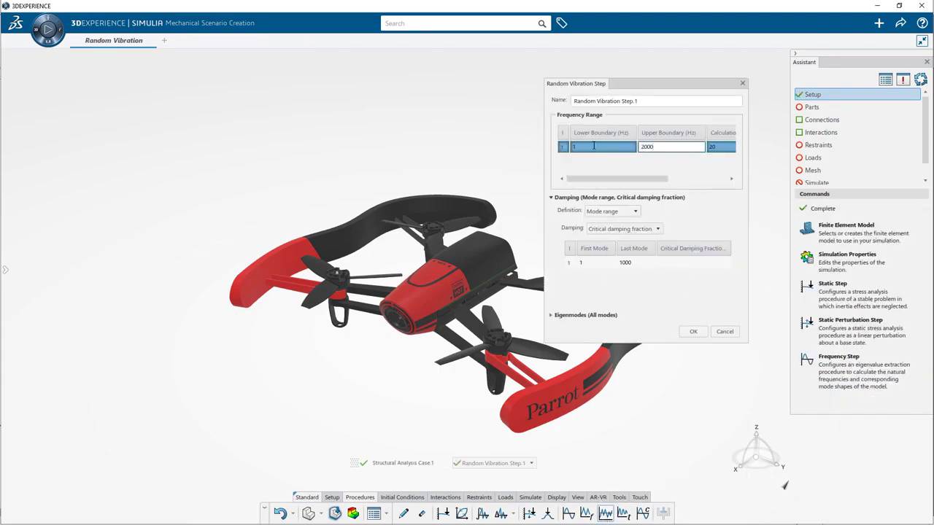
text(10)
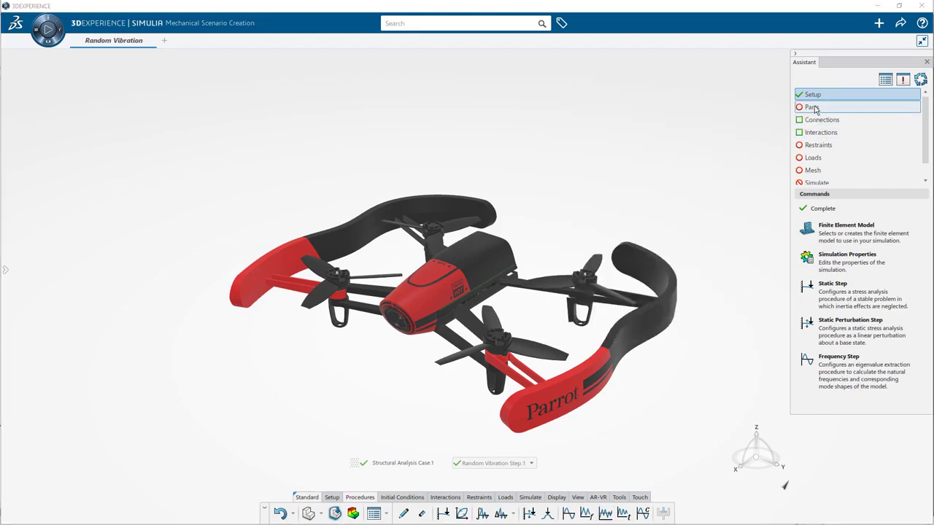
Limit the structural model to three contributing shapes from the drone assembly
click(811, 108)
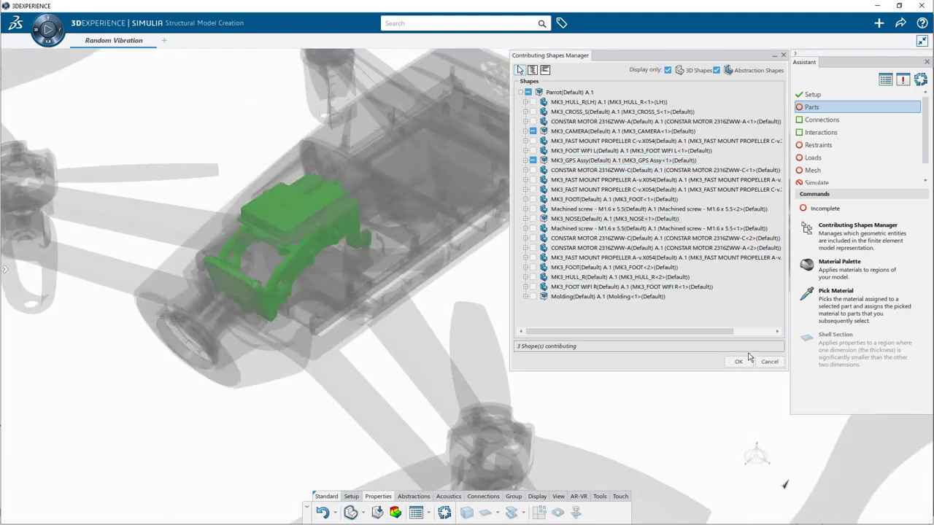
click(738, 362)
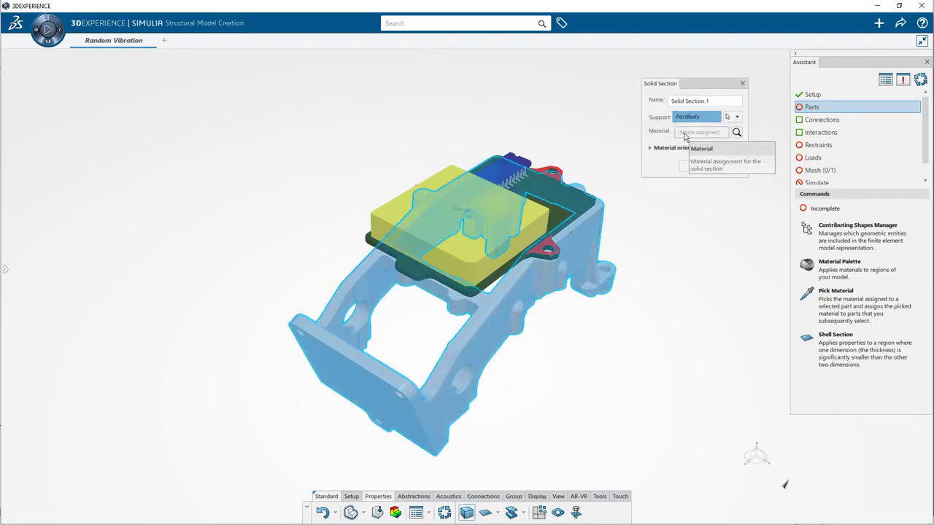
Assign the in-session 1060 Alloy material to Solid Section.1
click(737, 132)
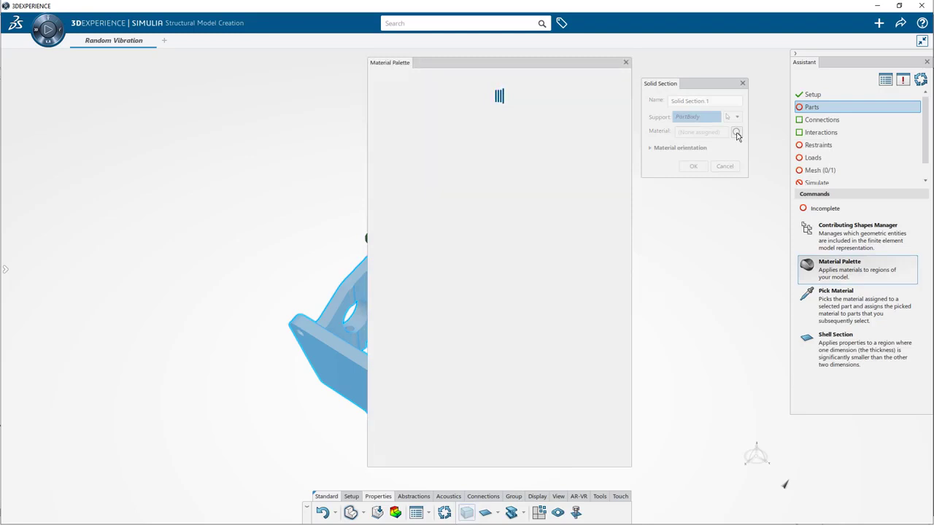
click(437, 81)
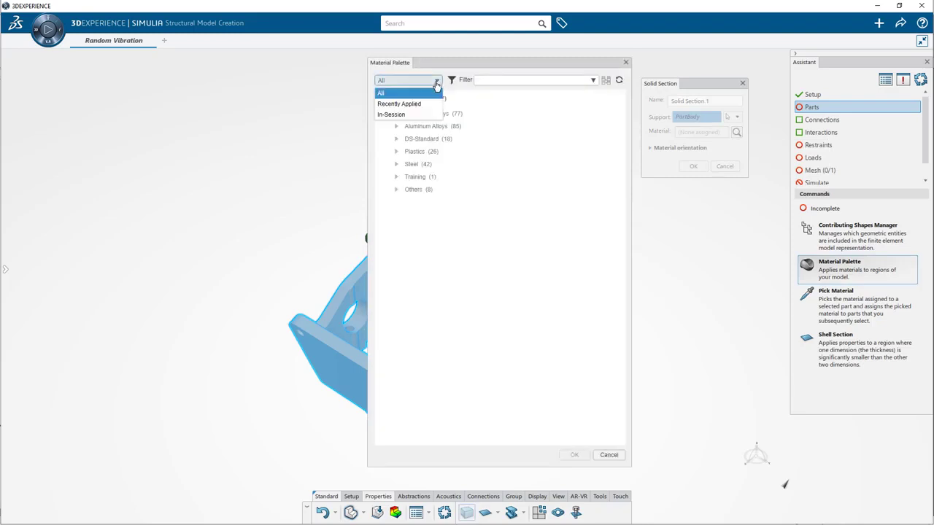
click(391, 114)
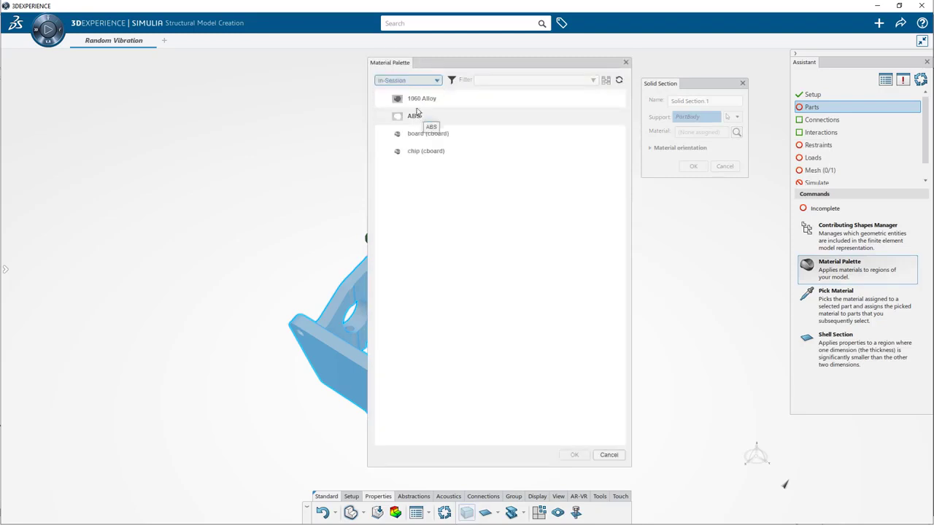
click(421, 98)
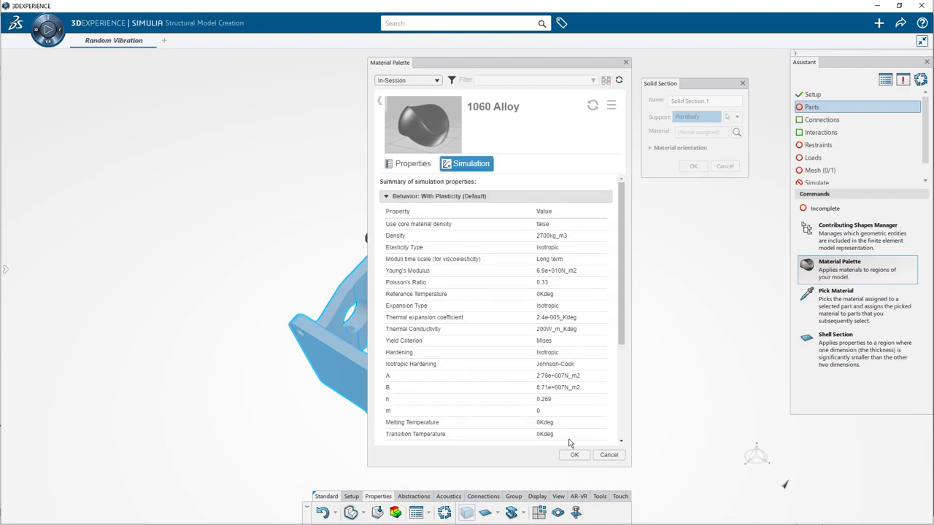
click(575, 455)
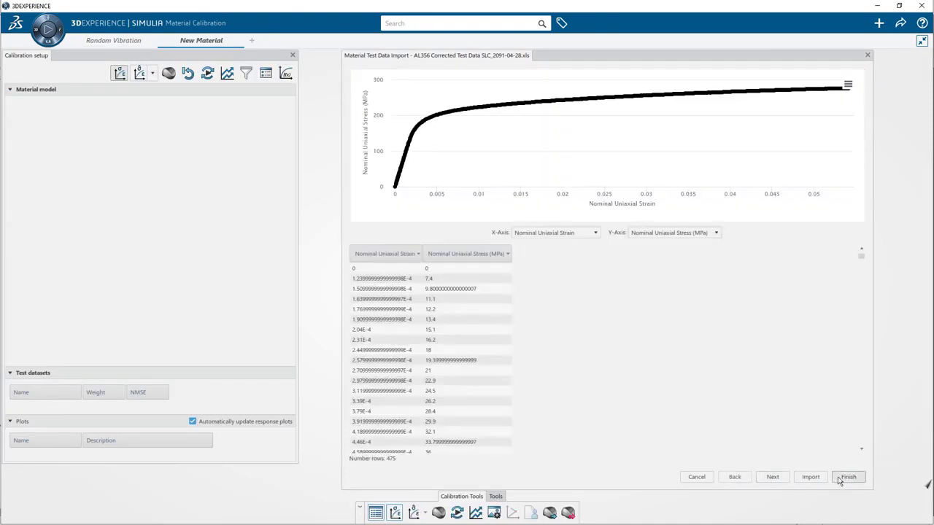
Calibrate an elastic plus elastic-plastic AL356 model to the uniaxial test curve and return to Random Vibration
click(847, 476)
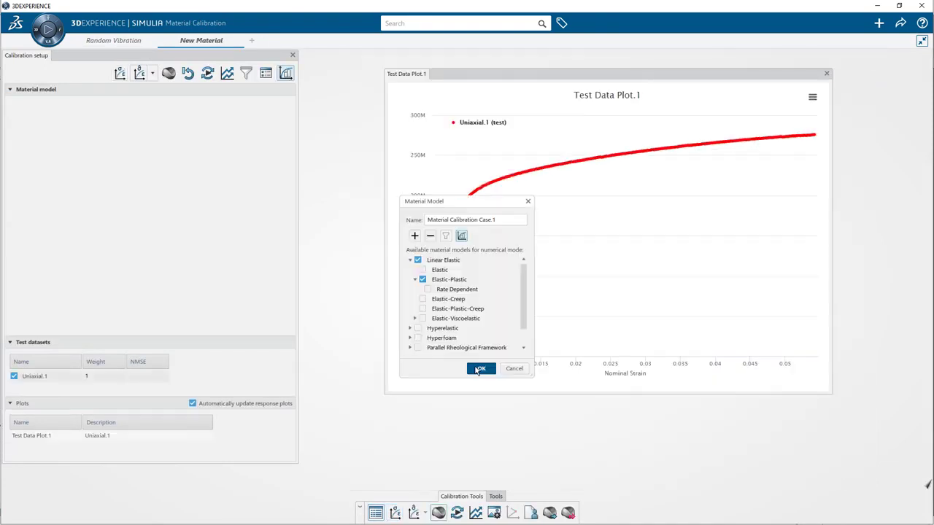
click(480, 368)
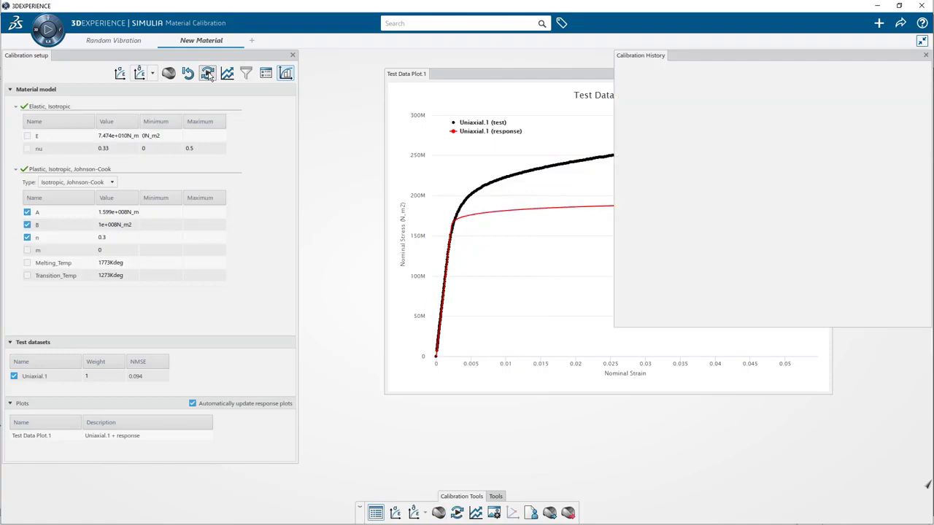
click(207, 73)
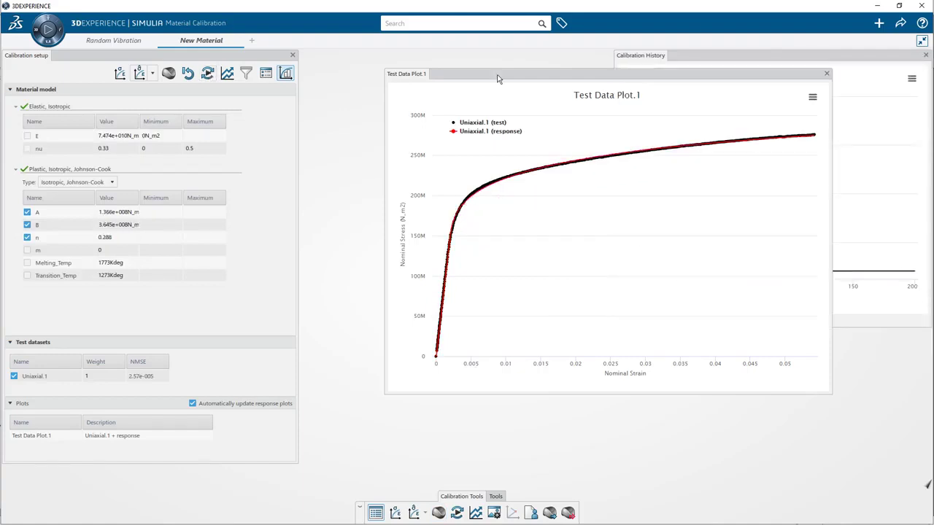
click(113, 41)
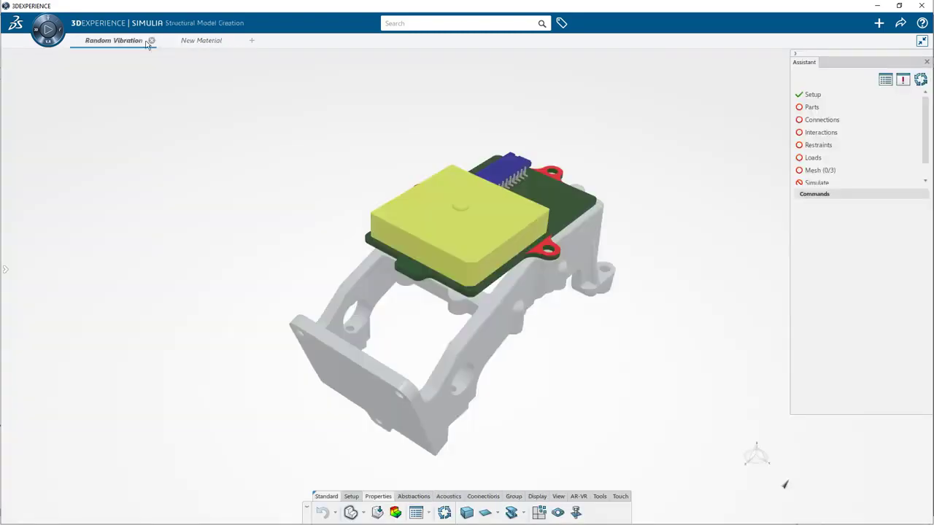
click(823, 120)
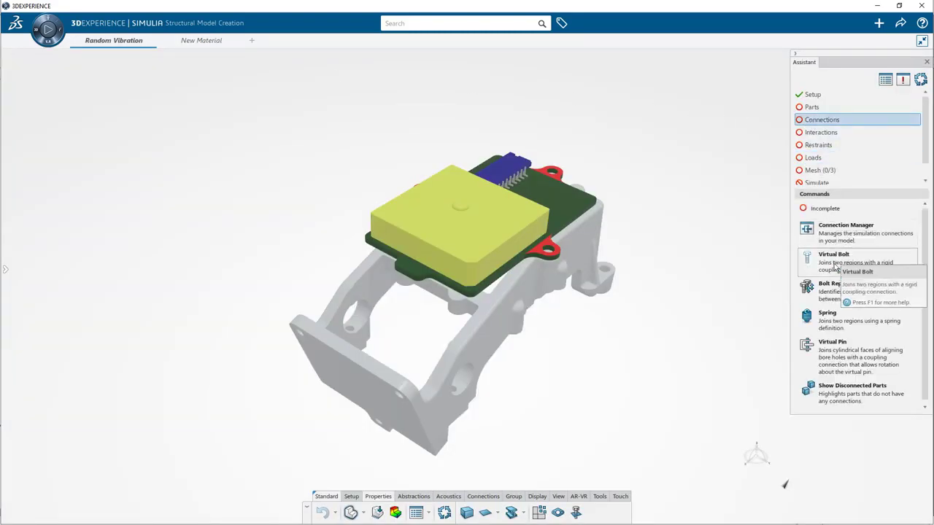
Create a virtual bolt connection at the circuit board's four corner mounts
click(833, 254)
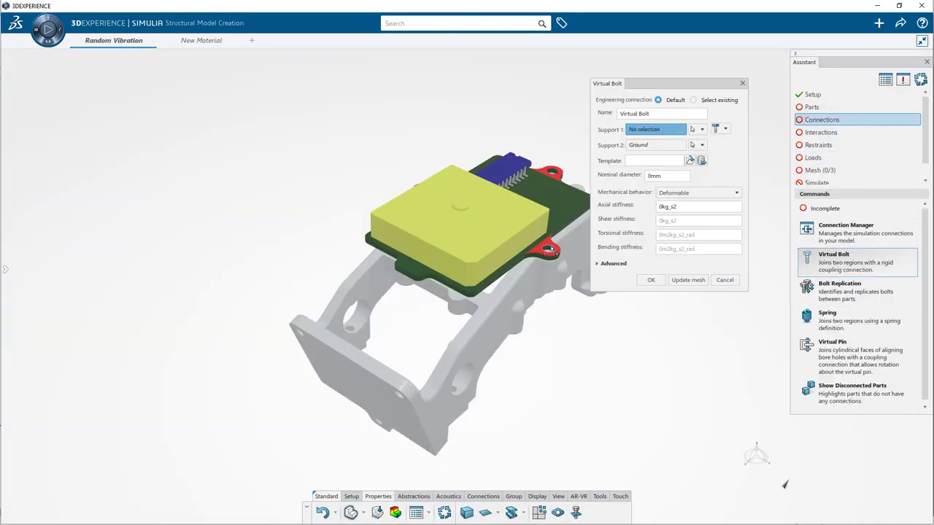
click(549, 249)
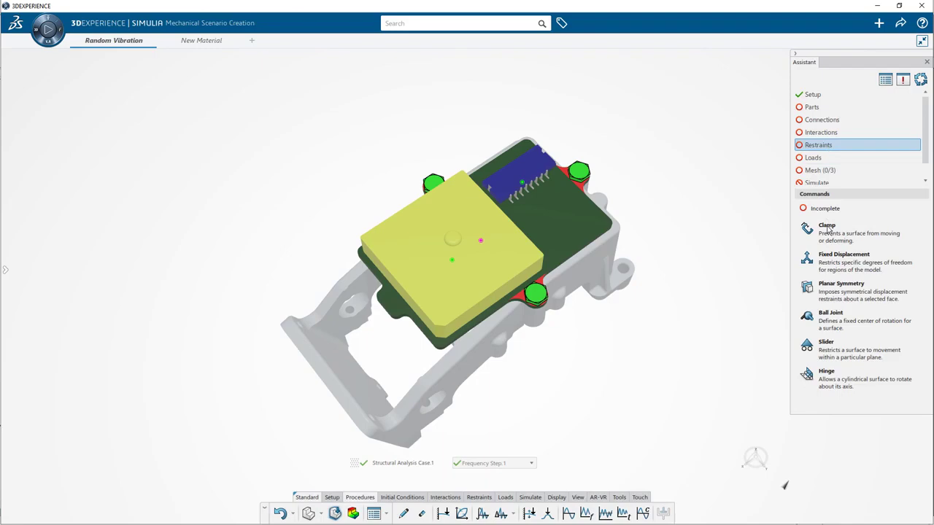
Clamp the board at its mounting points and define the PSD acceleration loading as a frequency table
click(826, 228)
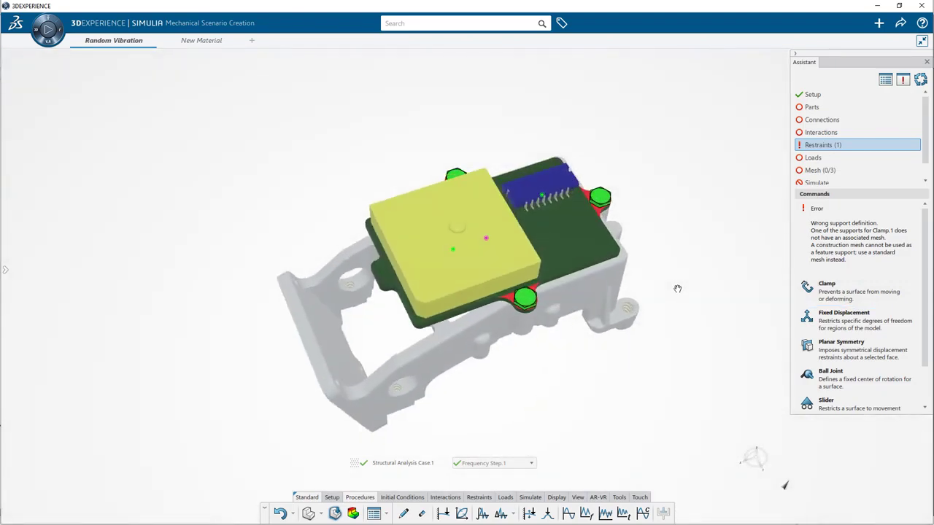
click(531, 513)
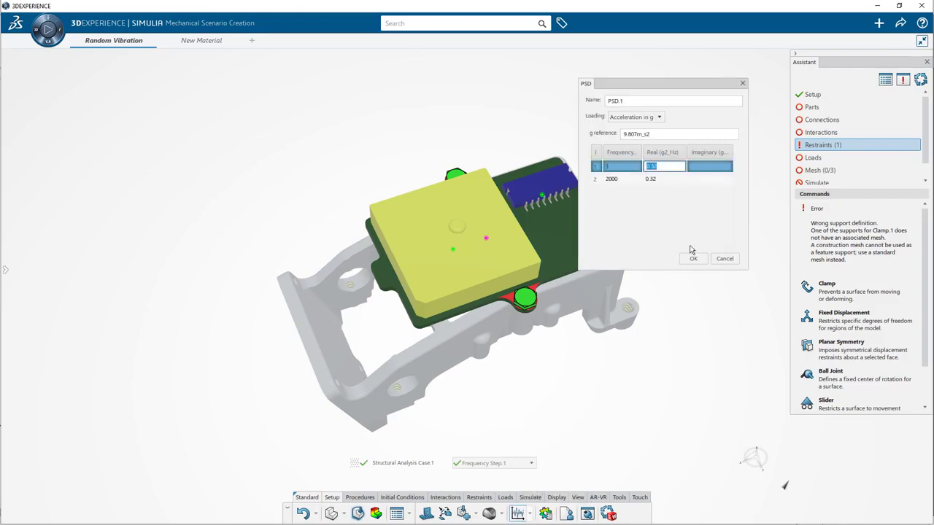
click(693, 258)
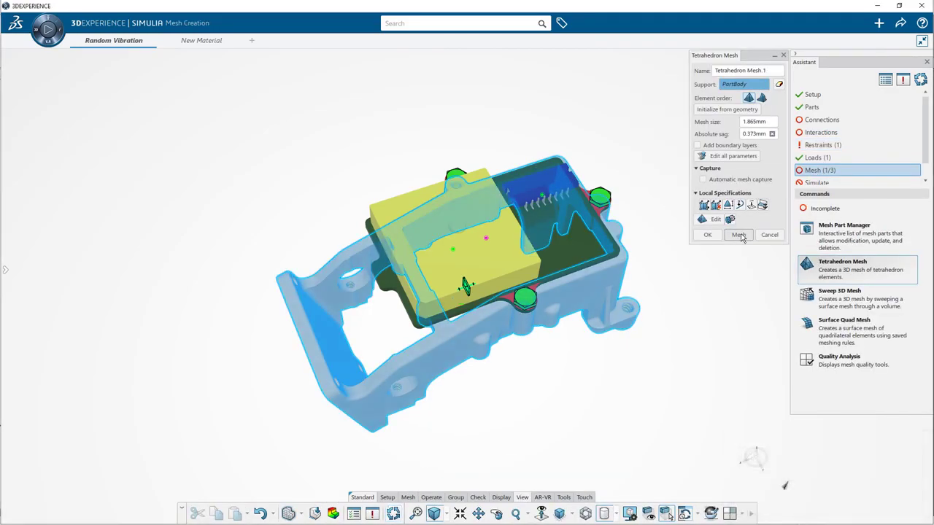
Mesh all four parts with tetrahedra and display the mesh quality report
click(738, 233)
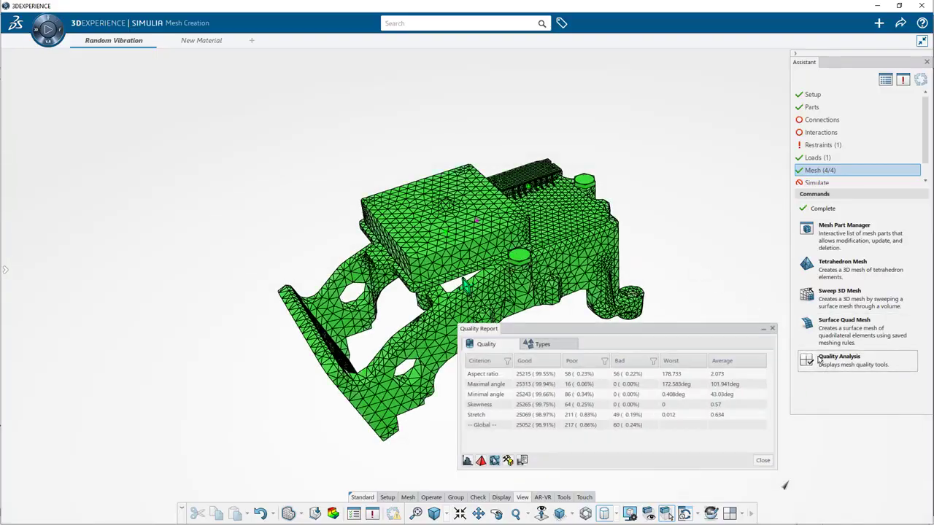
click(482, 460)
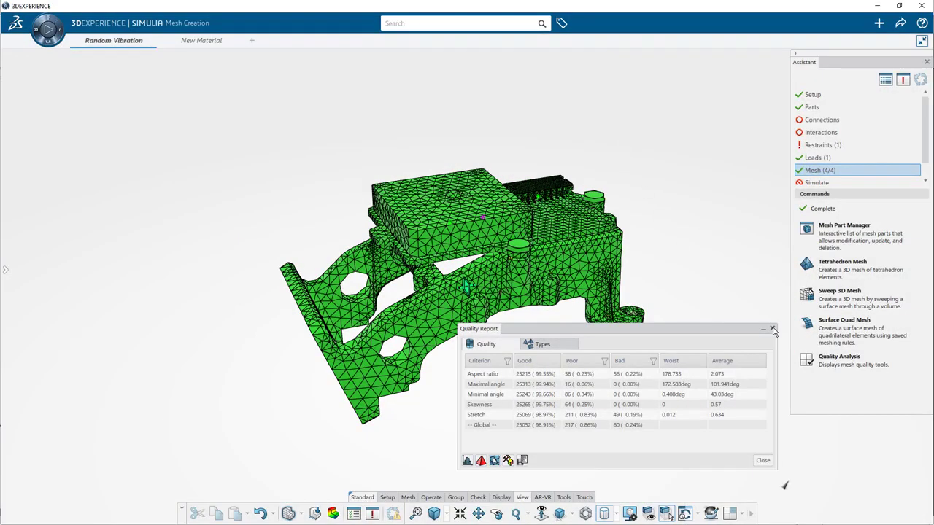
Start the simulation run with Cloud chosen as the execution location
click(817, 182)
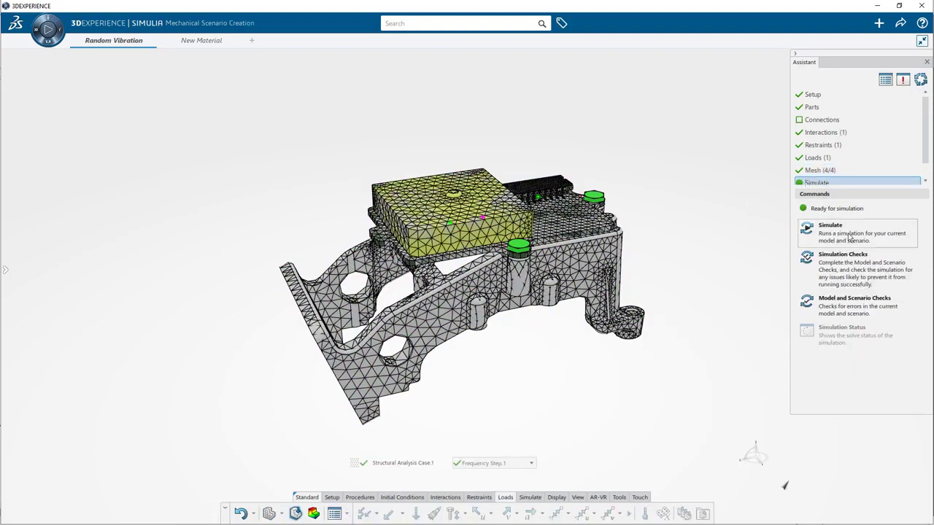
click(829, 232)
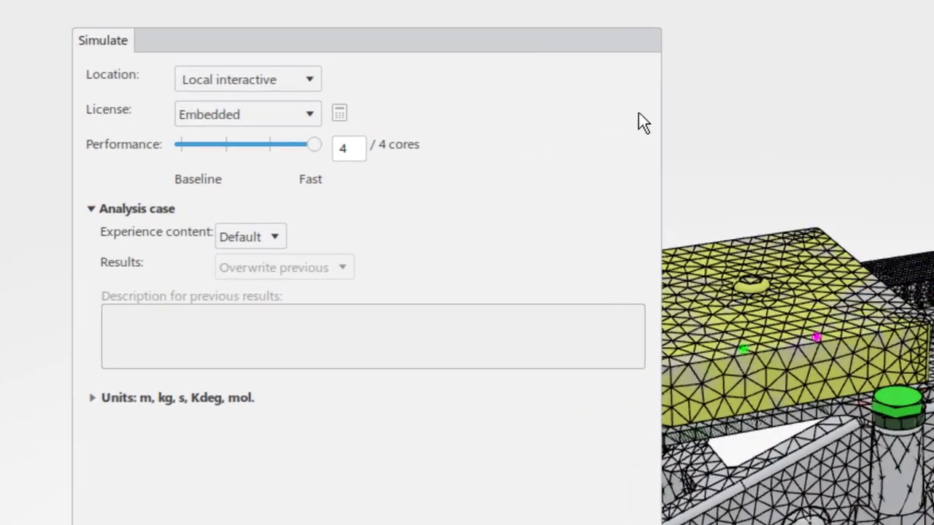
click(248, 79)
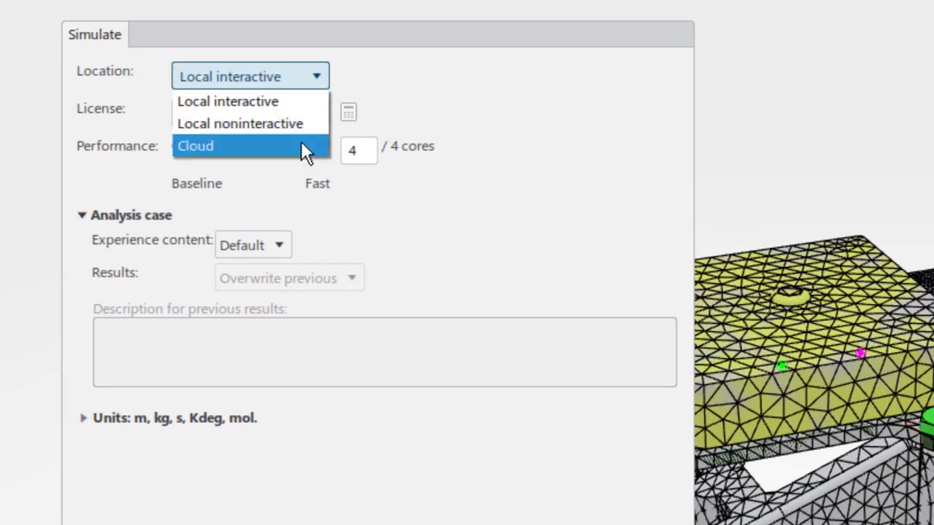
click(195, 145)
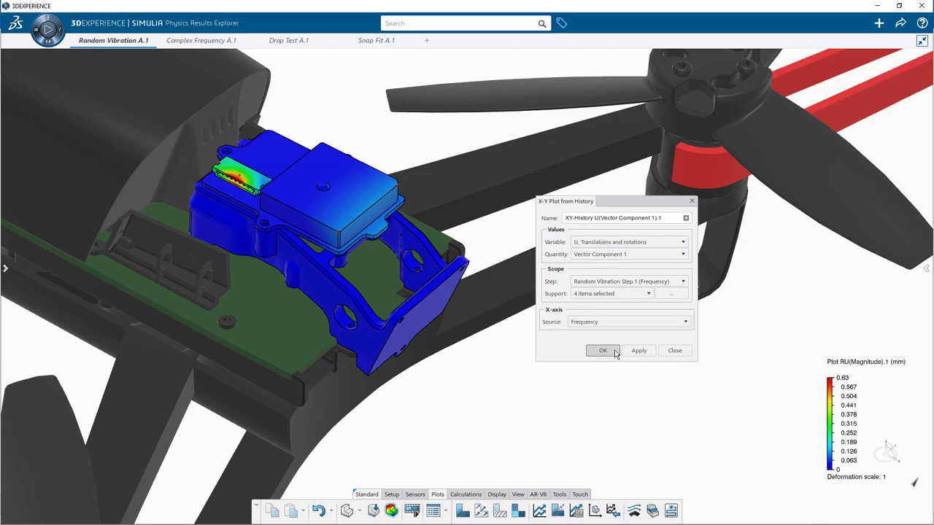
Create the X-Y plot of displacement versus frequency from history for the random vibration results
click(603, 350)
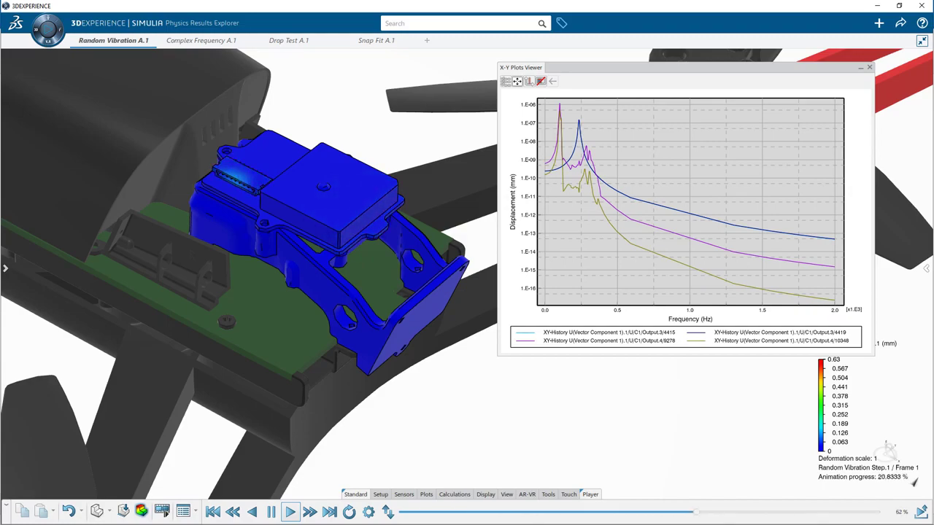
click(288, 510)
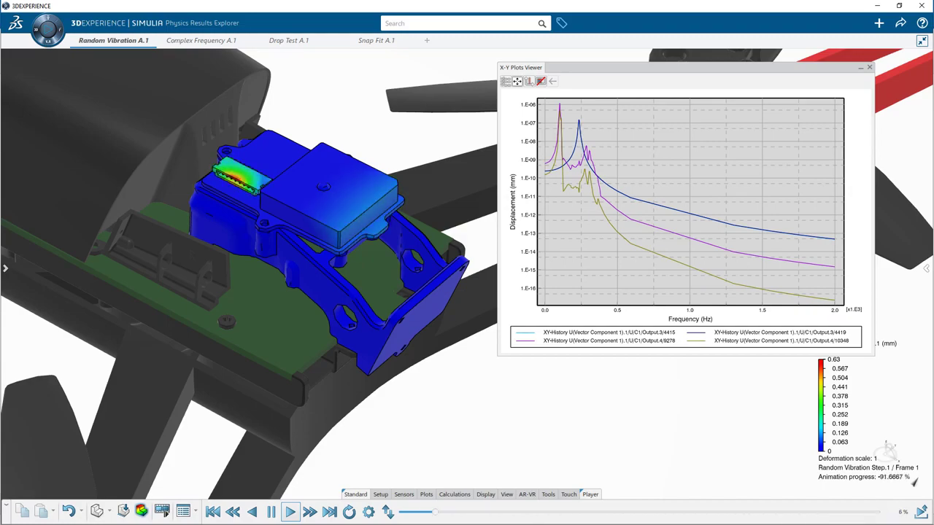
click(201, 41)
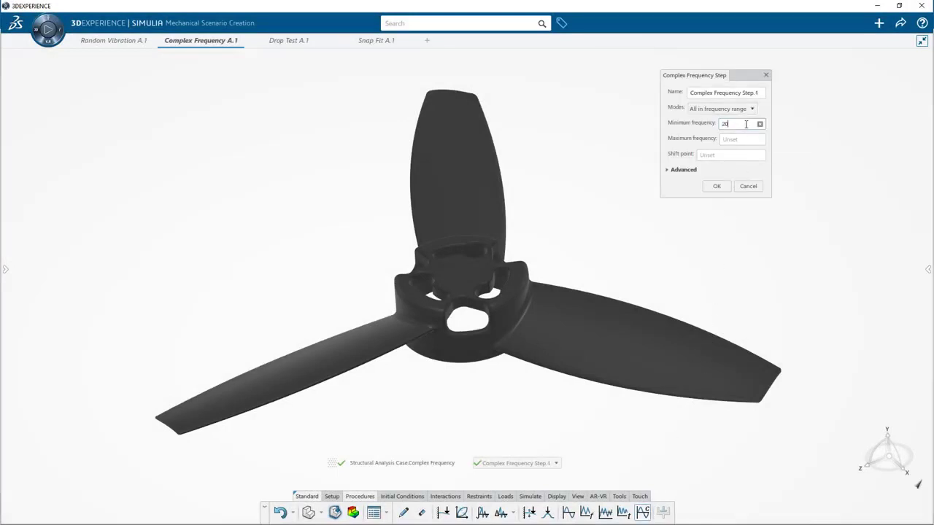
Enter the minimum frequency of the range for Complex Frequency Step.1
click(716, 187)
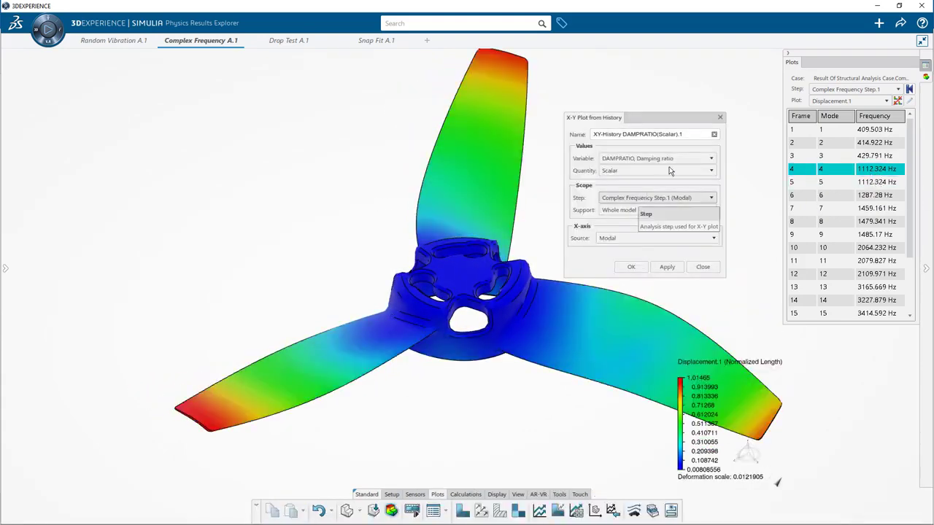
mouse_move(685, 158)
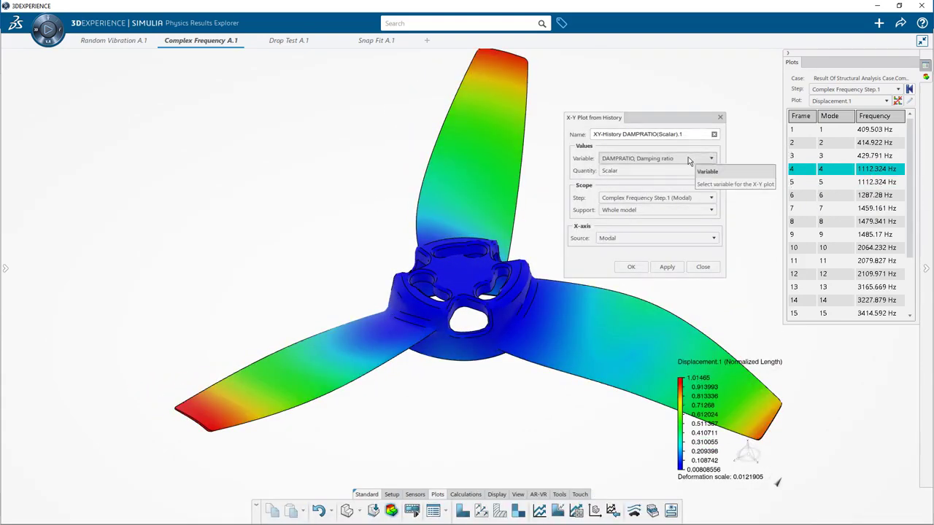
Plot DAMPRATIO as a scalar quantity over the whole model across the propeller mode numbers
click(665, 266)
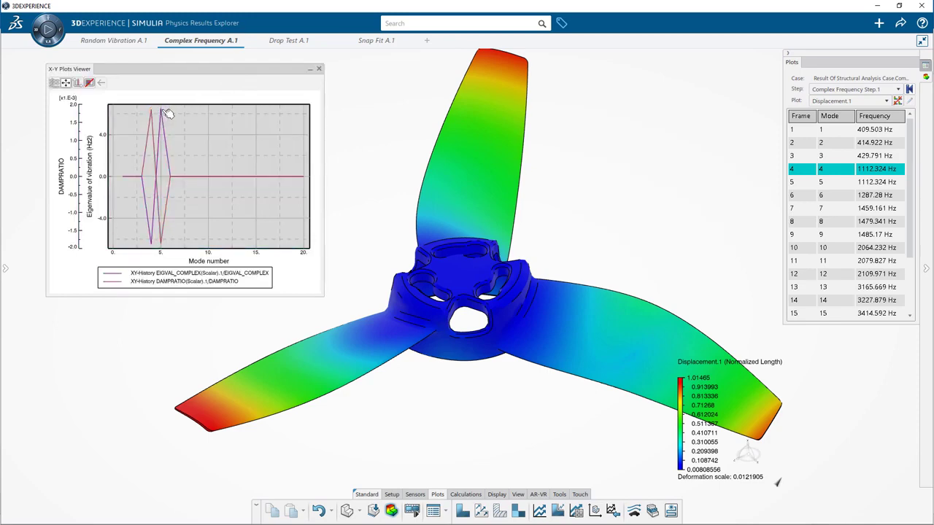
click(289, 41)
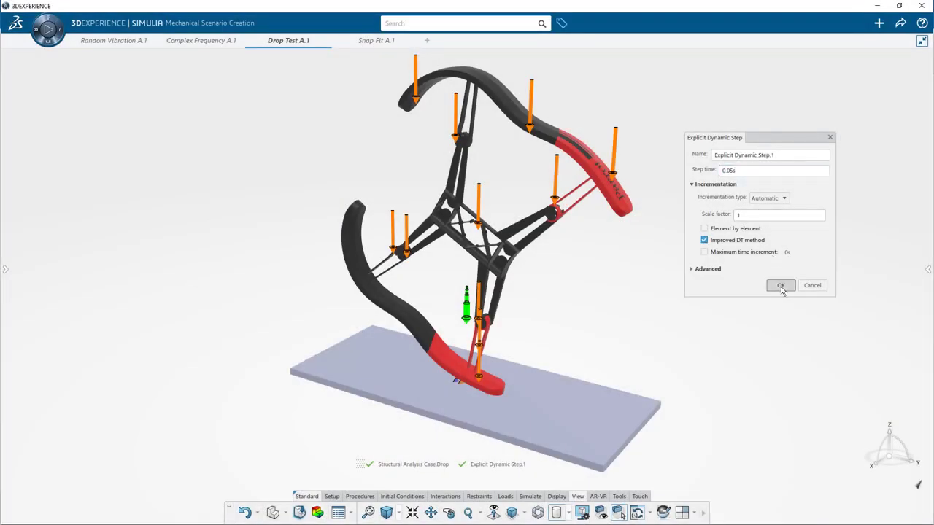
Confirm the Explicit Dynamic Step with 0.05 s time and show the drop test von Mises stress
click(779, 285)
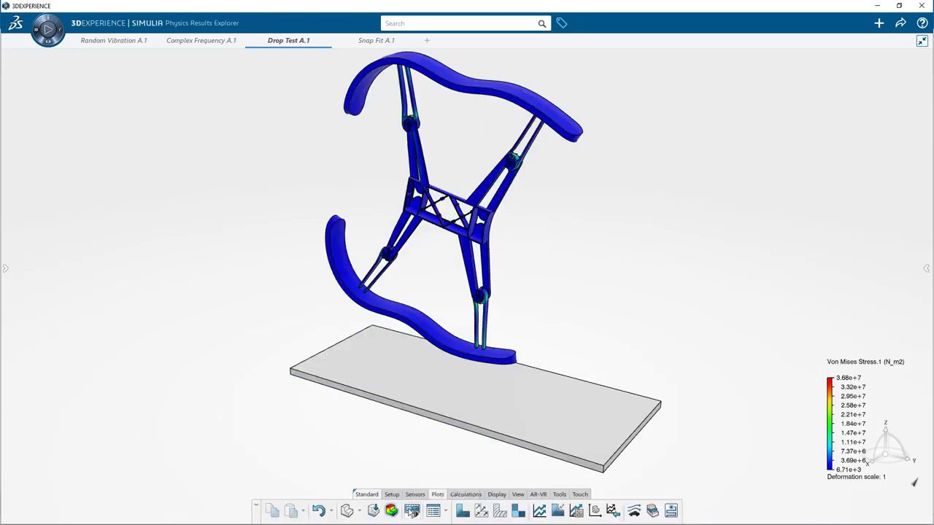
click(290, 510)
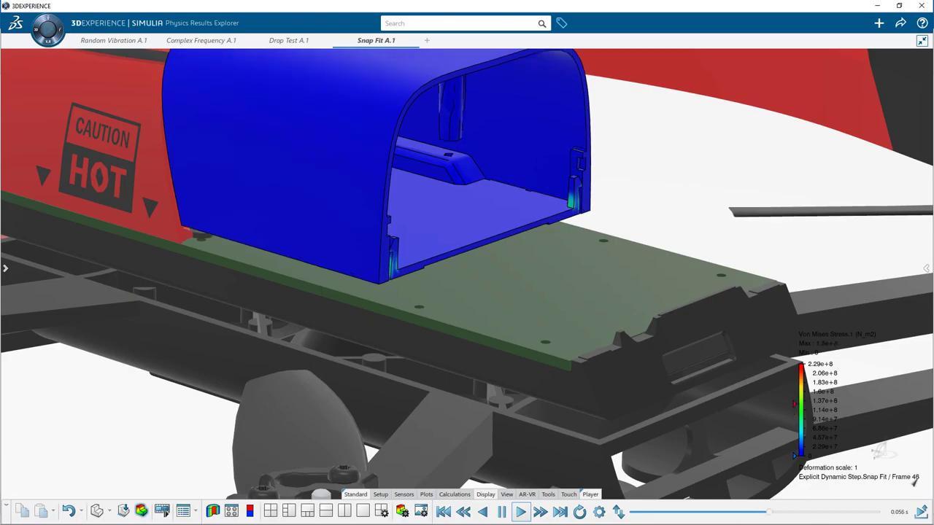
Play the Snap Fit animation, review Complex Frequency A.1, and return to Snap Fit A.1 results
click(520, 511)
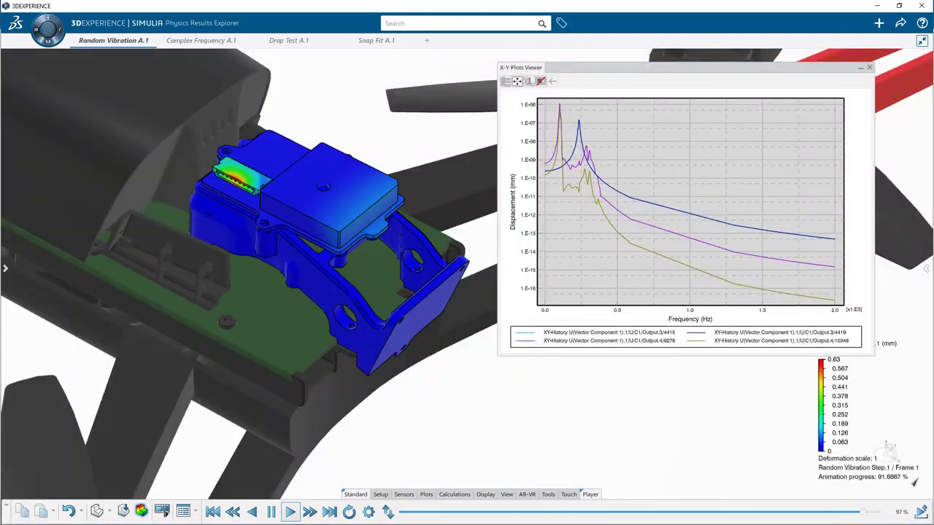
click(202, 40)
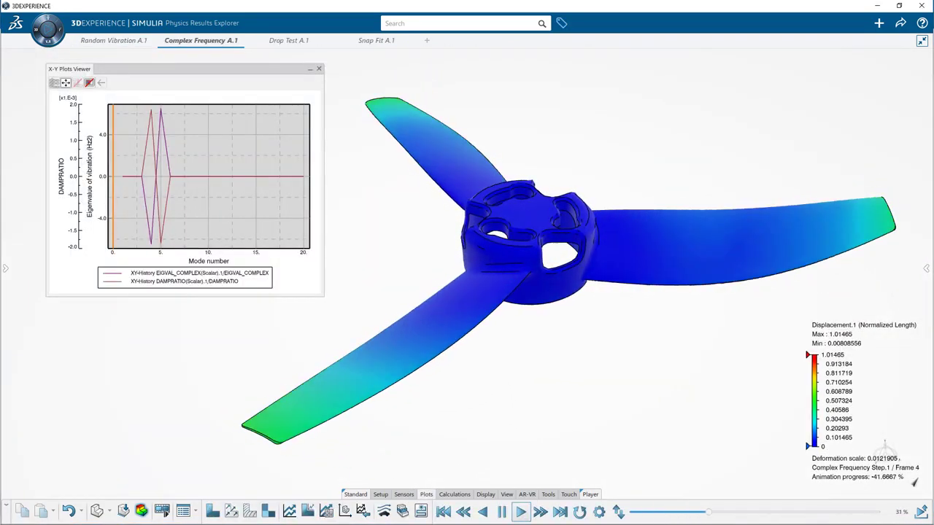
click(376, 41)
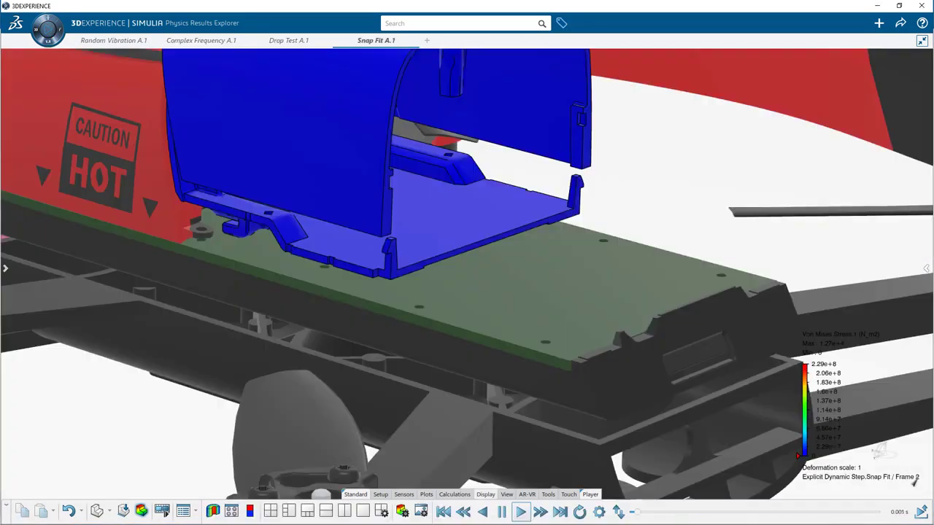